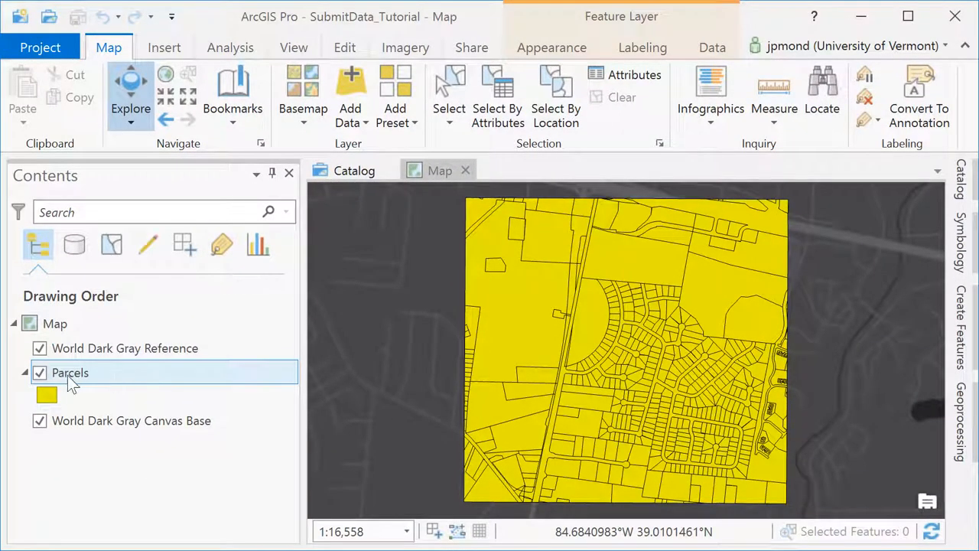
- Expand Folders > SubmitData in the Catalog pane to reveal Parcels.shp
left_click(40, 373)
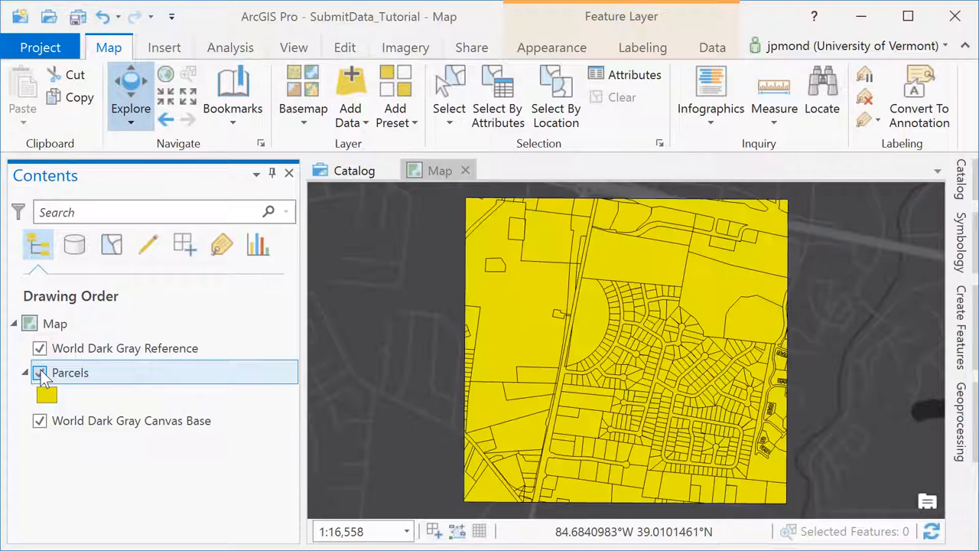
left_click(40, 373)
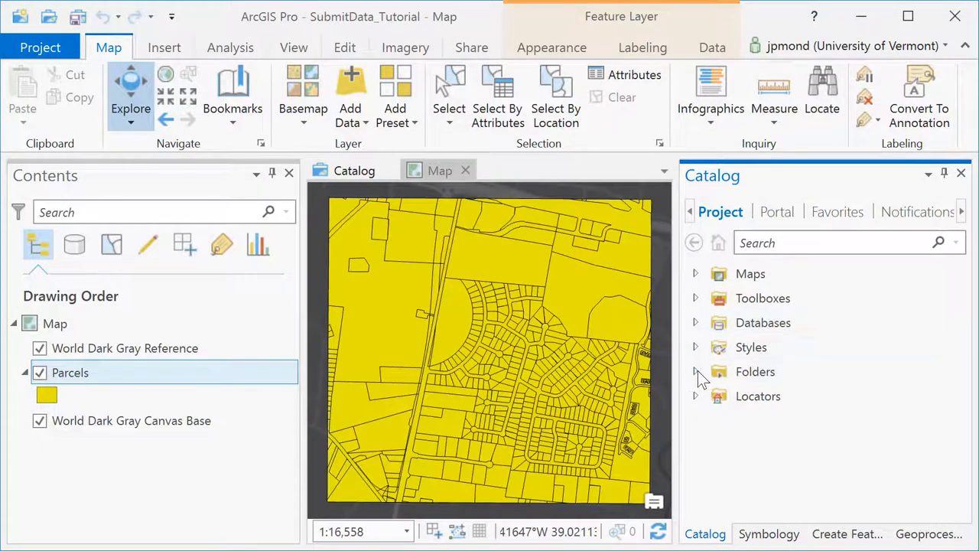
left_click(694, 372)
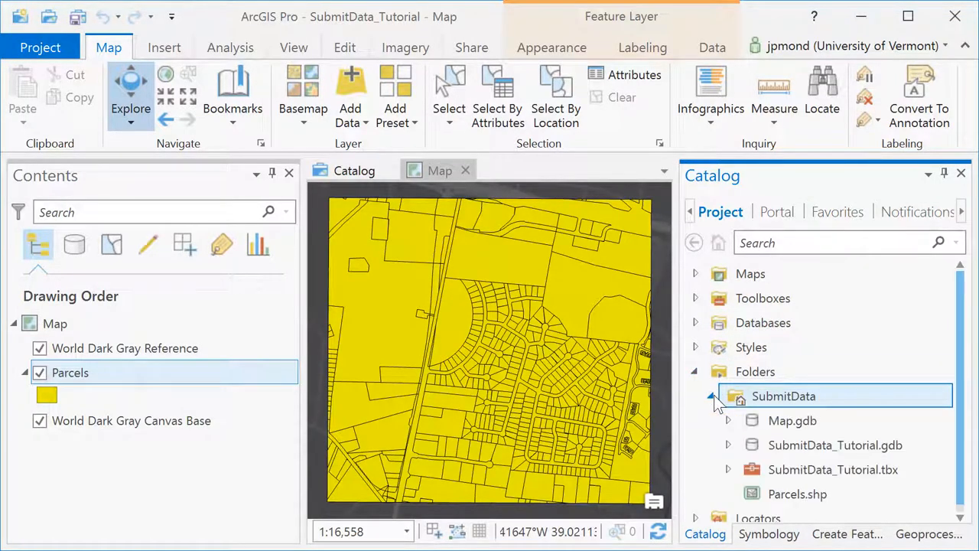
mouse_move(797, 493)
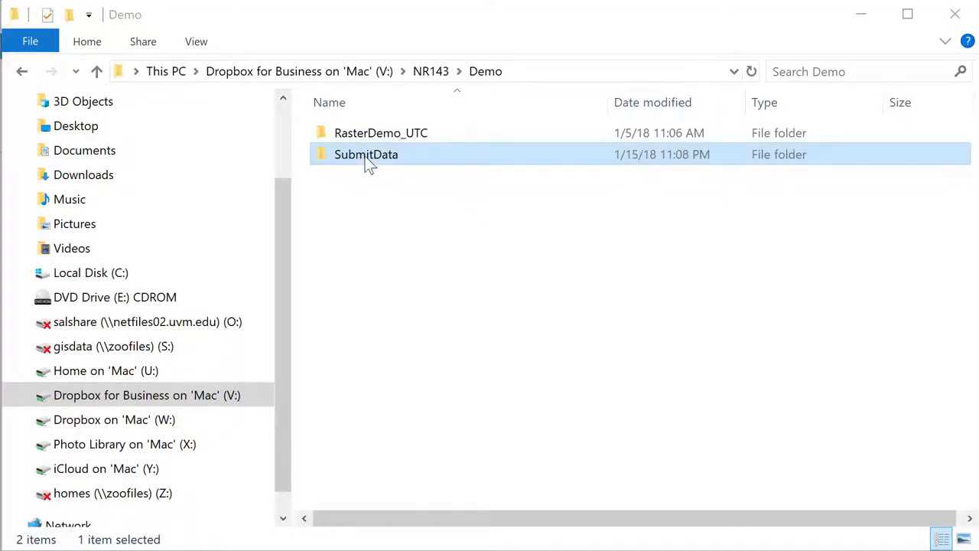
- Add a new folder named FirstNameLastName inside SubmitData
double_click(366, 153)
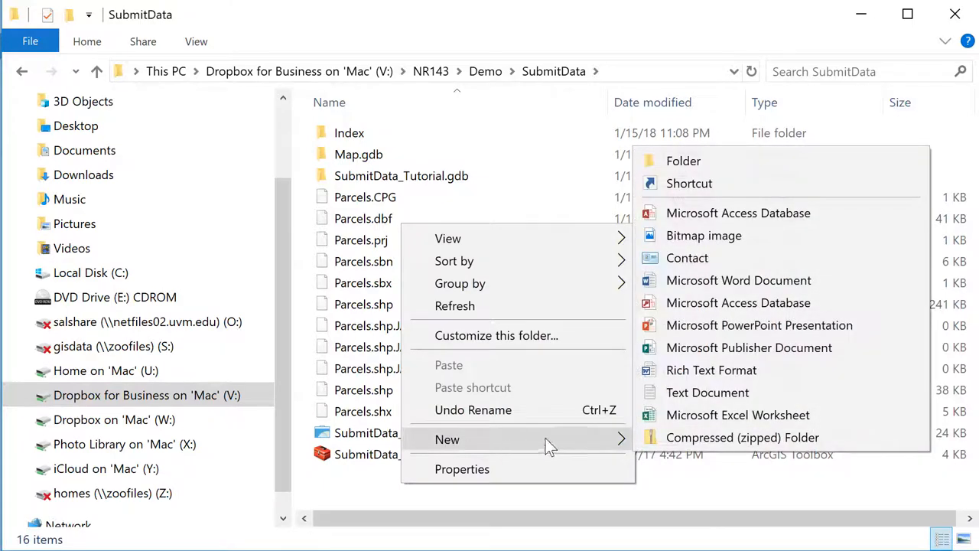
left_click(682, 161)
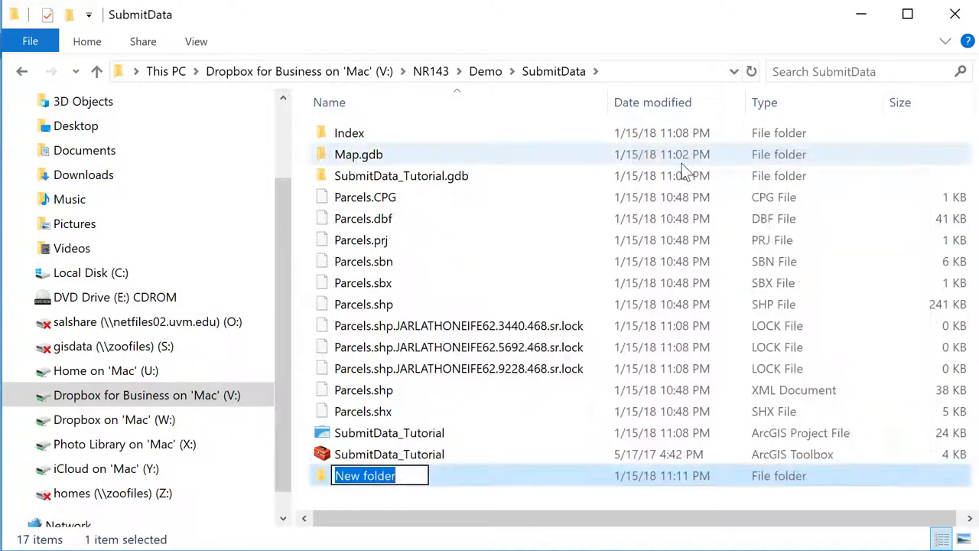
type("FirstNameLast")
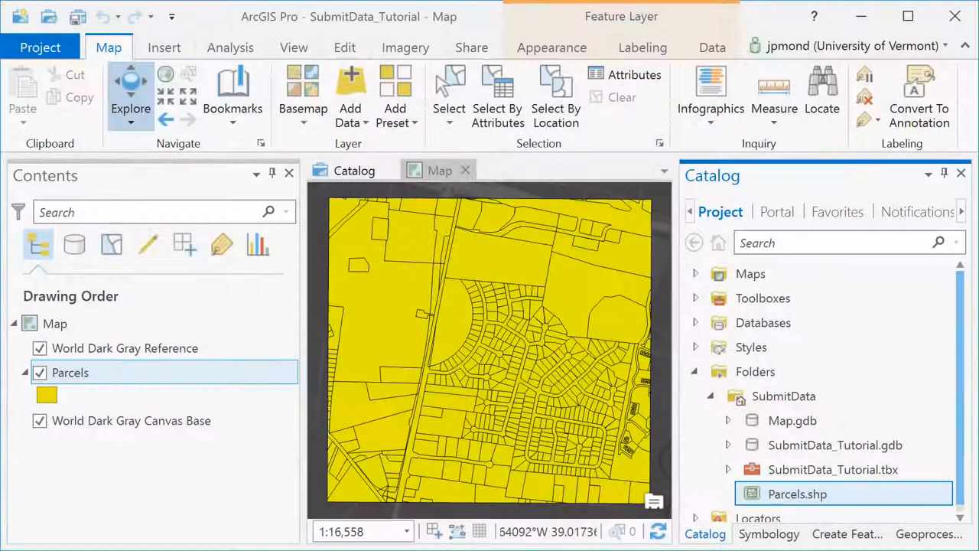
- Refresh SubmitData to show FirstNameLastName and start copying Parcels.shp into it
right_click(783, 395)
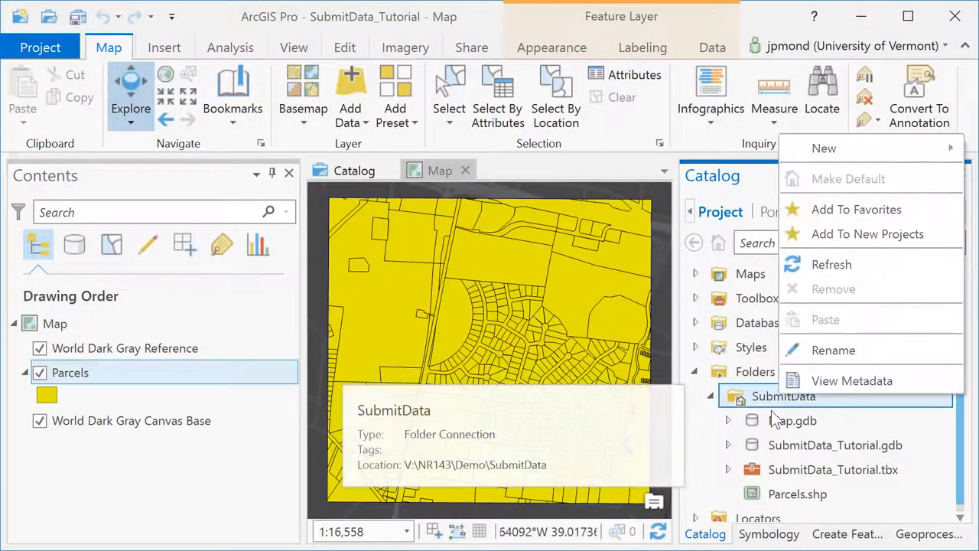
left_click(830, 263)
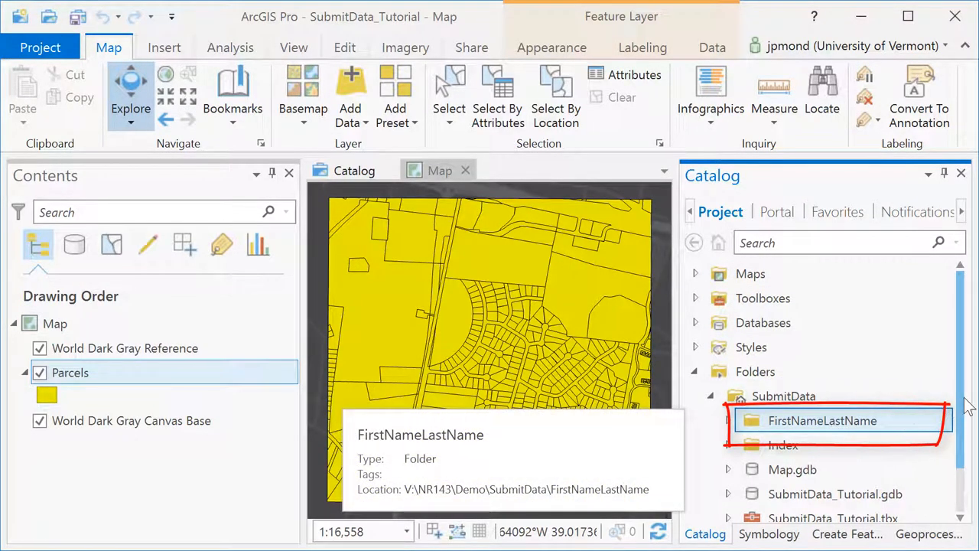
scroll("down", 3)
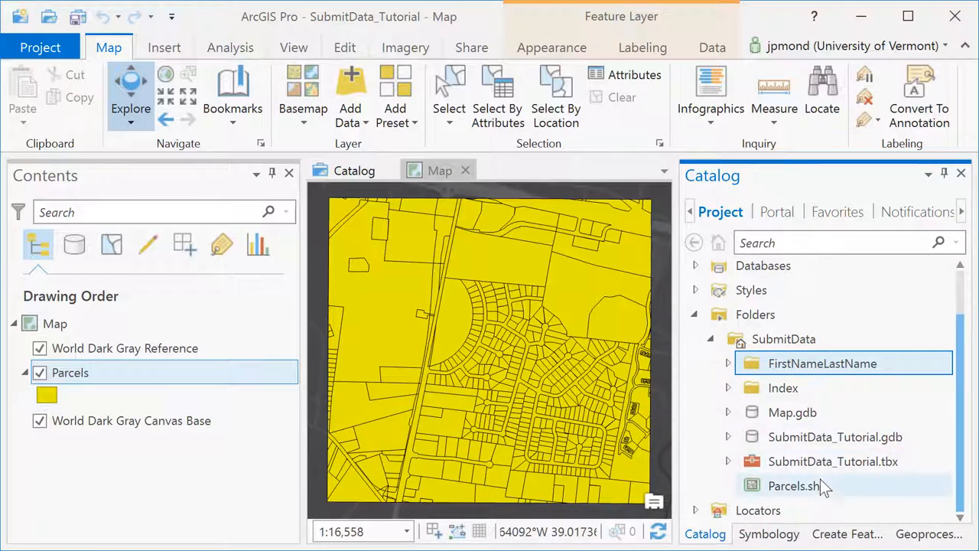
right_click(797, 487)
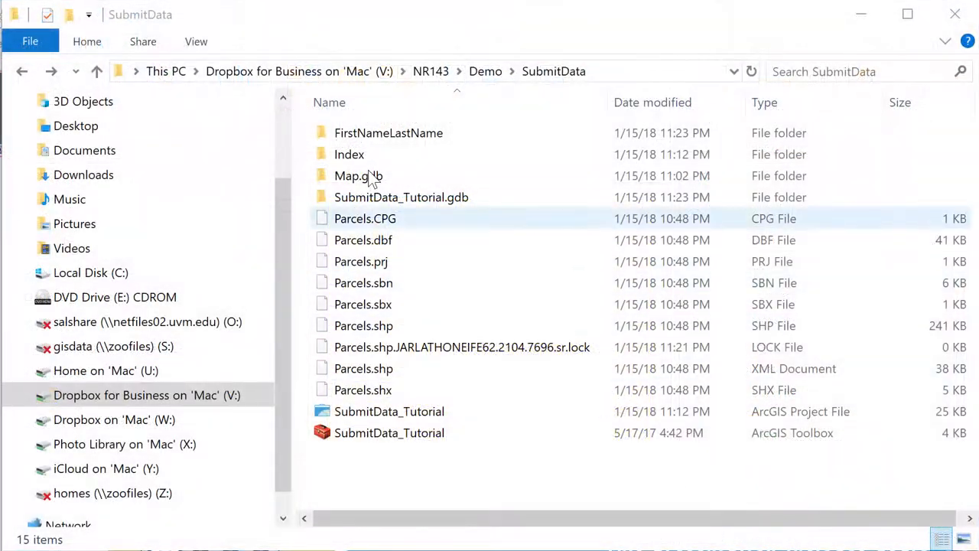
- Check the copied shapefile files, then zip the FirstNameLastName folder in SubmitData
double_click(389, 131)
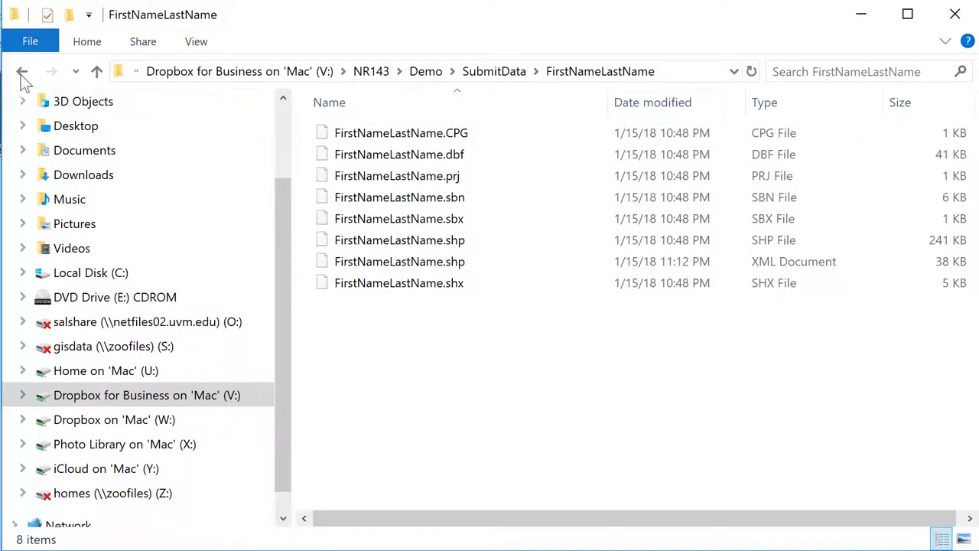
left_click(21, 72)
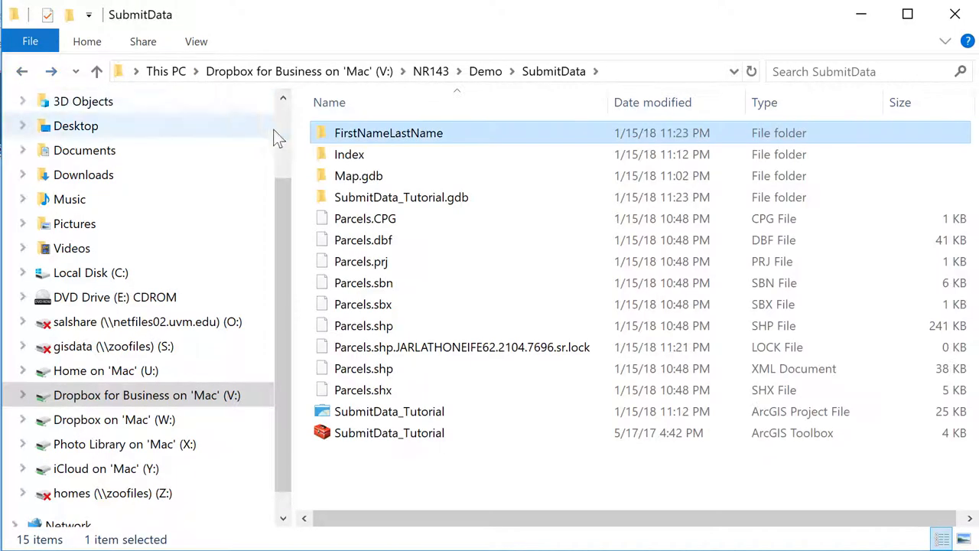
right_click(388, 132)
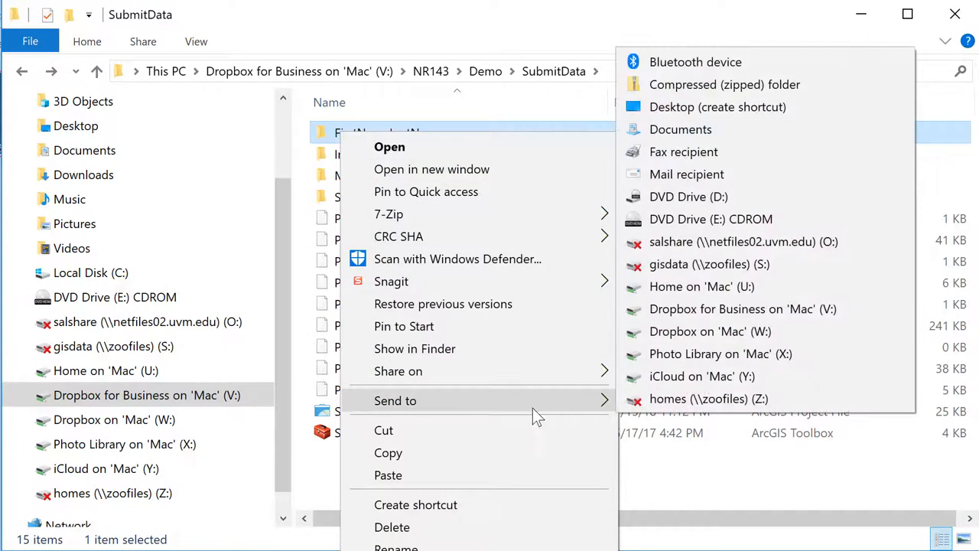
left_click(723, 84)
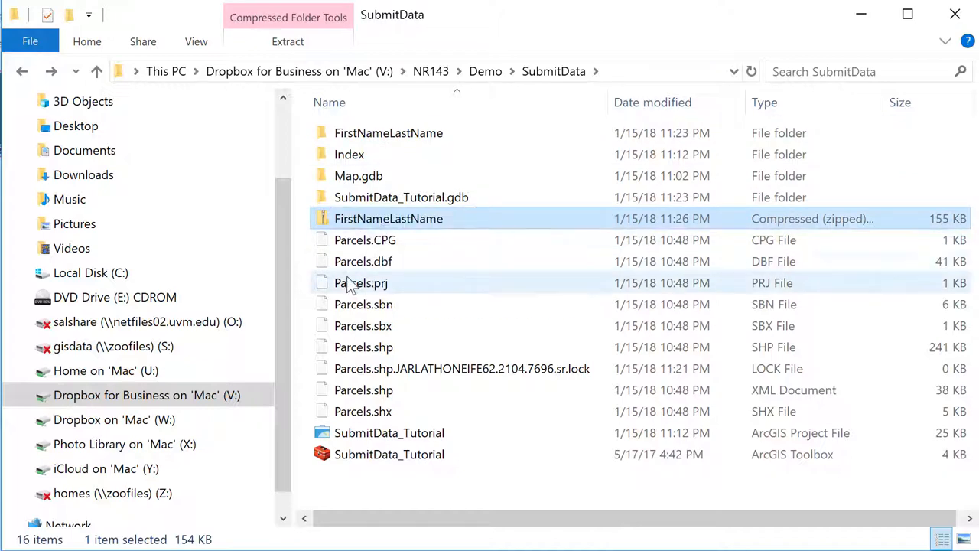
- Verify the FirstNameLastName zip contains the folder with all shapefile parts
double_click(389, 217)
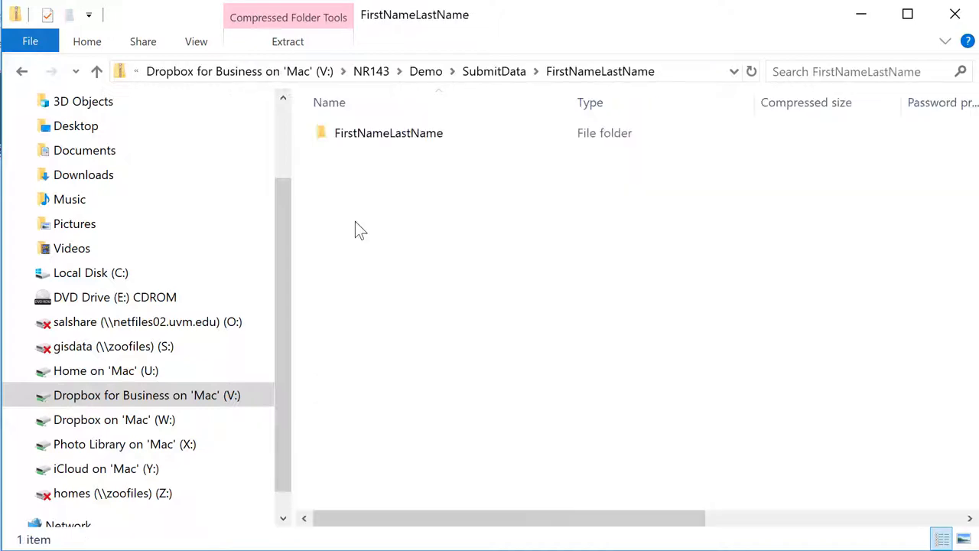
double_click(389, 131)
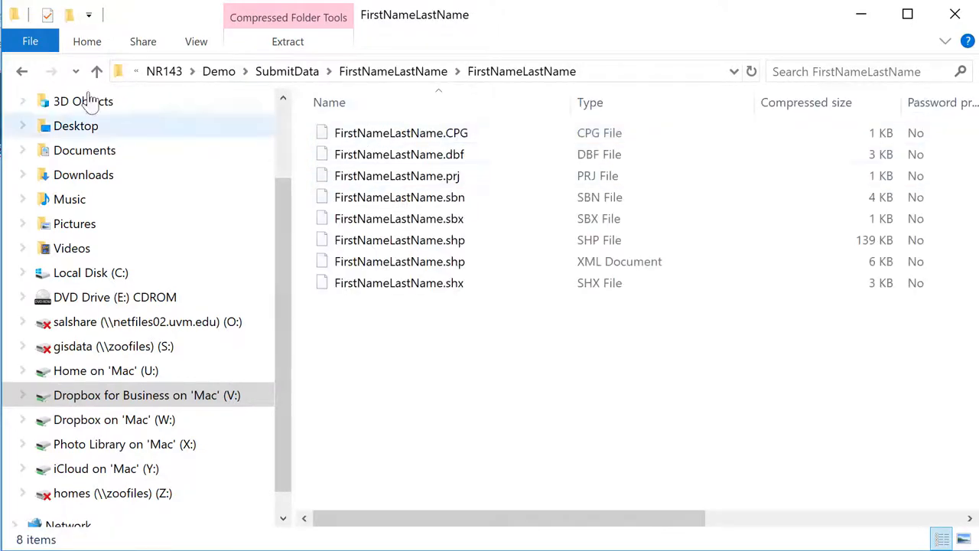
left_click(21, 72)
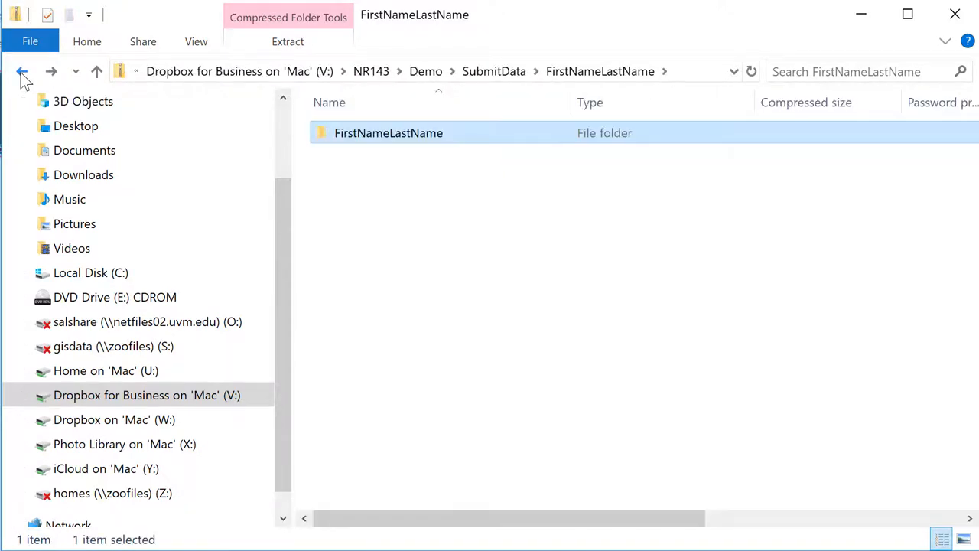
left_click(22, 72)
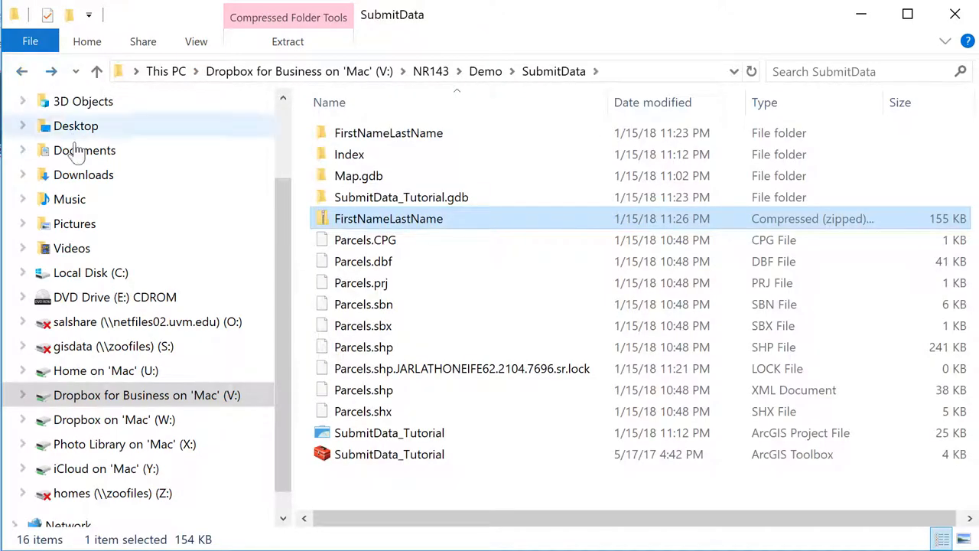